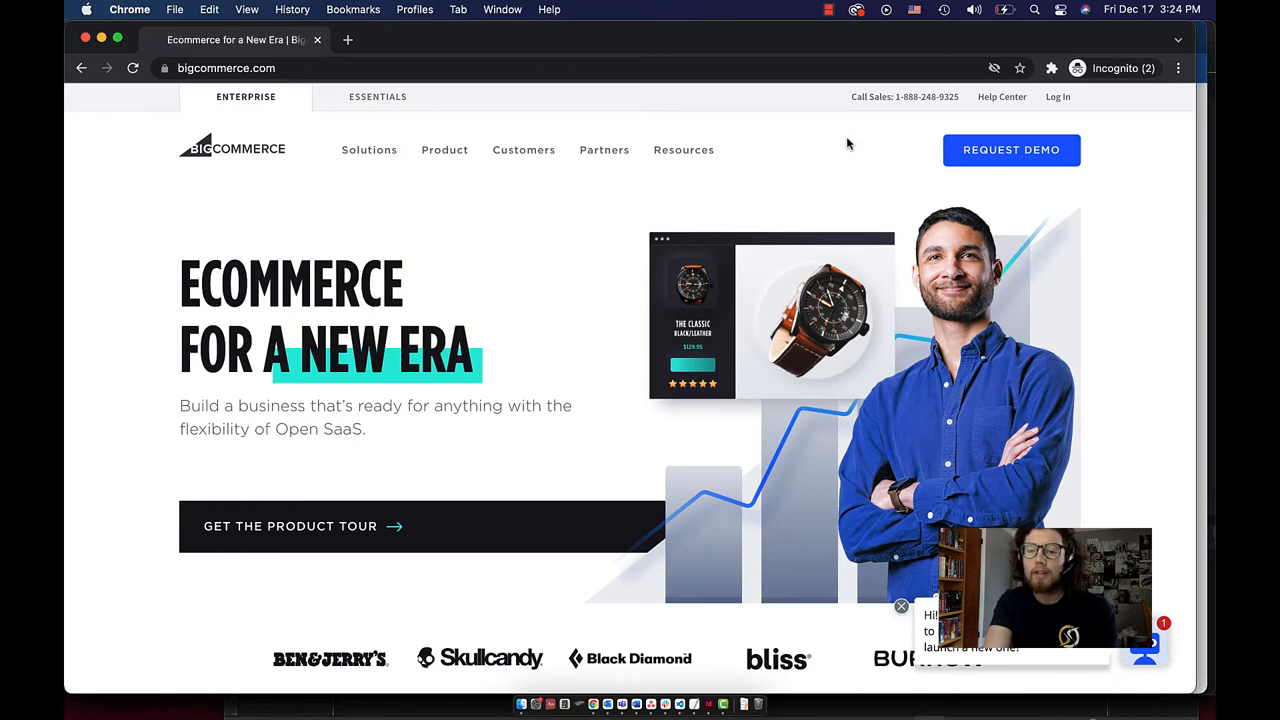
# - Log in to the sandbox store admin from bigcommerce.com with the saved credentials
pyautogui.click(1057, 97)
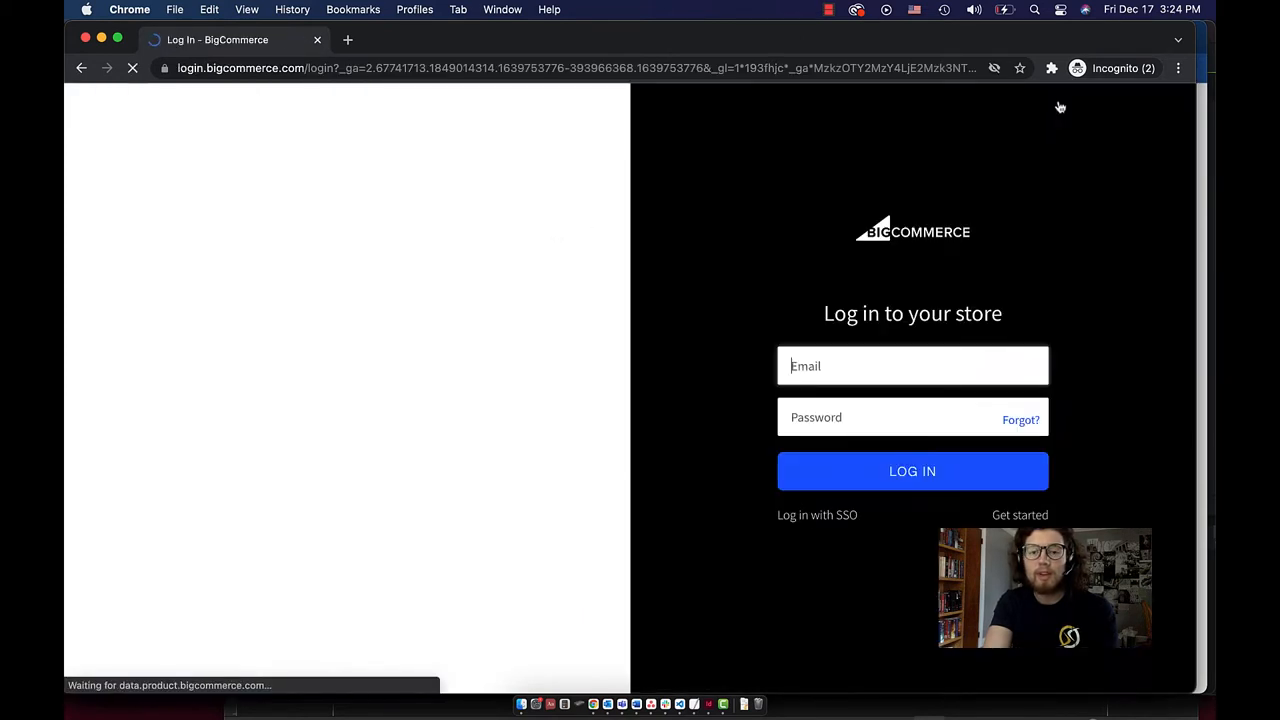
pyautogui.click(912, 471)
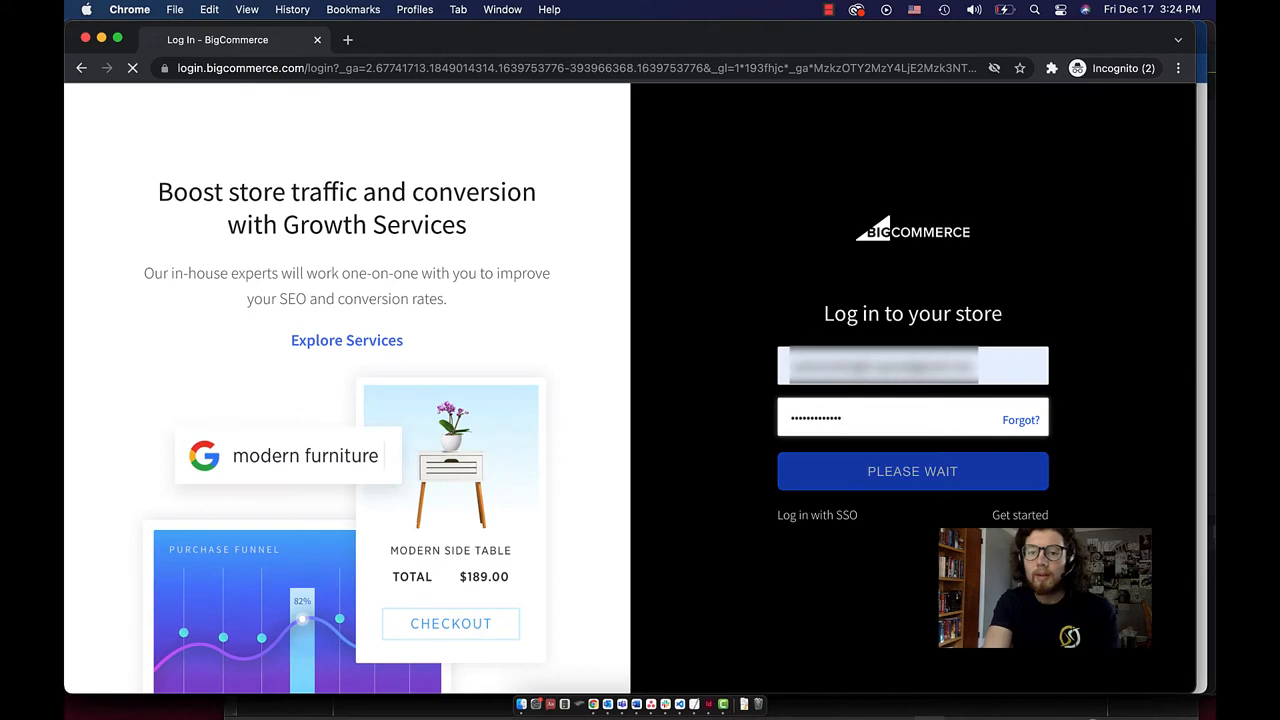
pyautogui.click(911, 471)
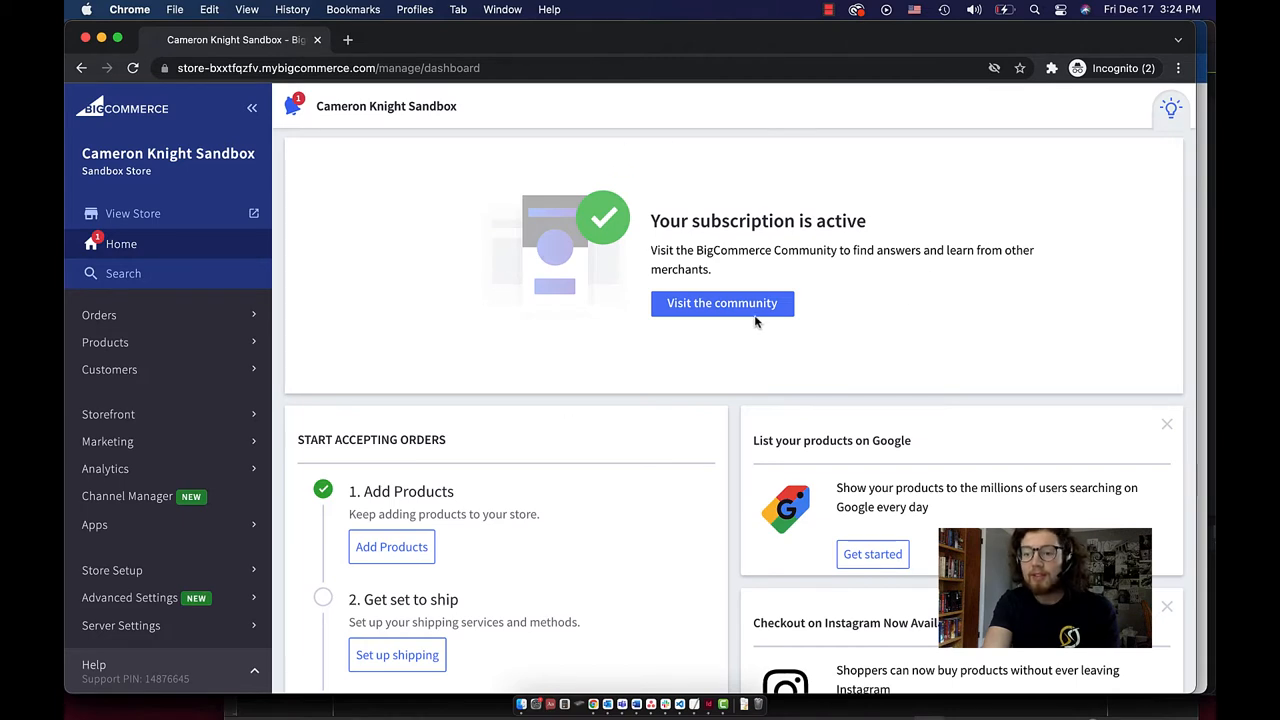
pyautogui.moveTo(547, 313)
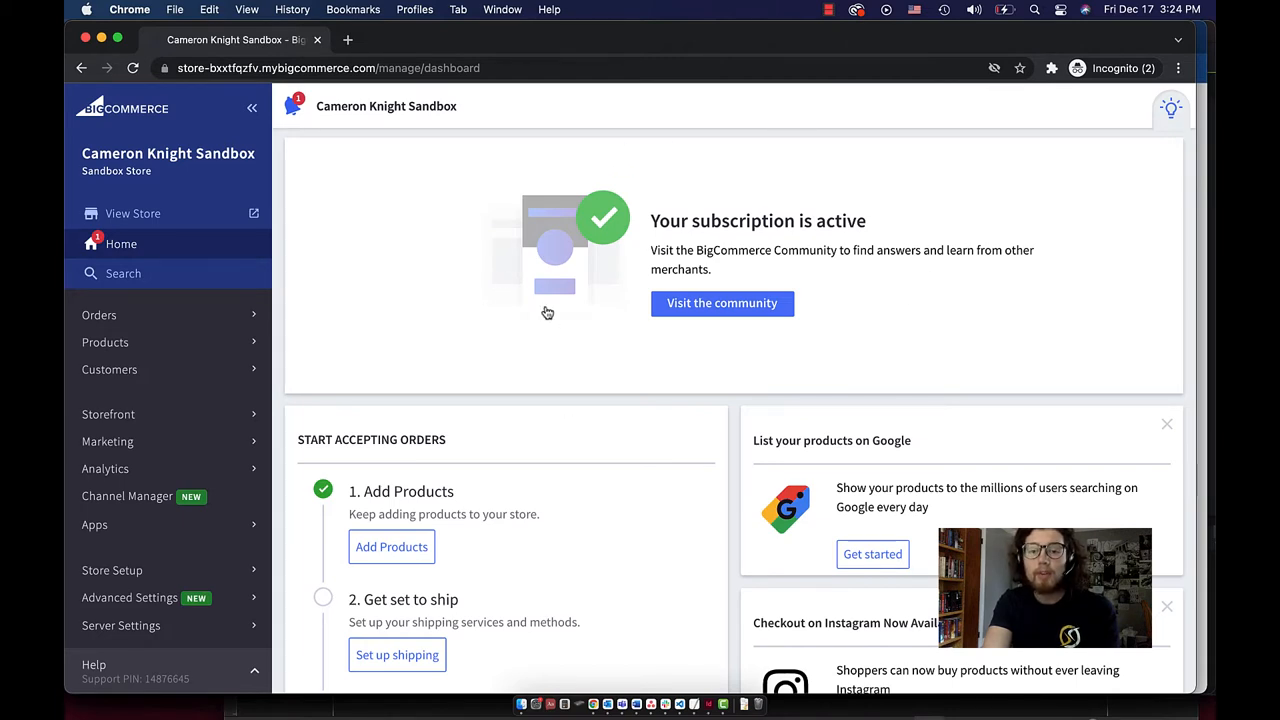
pyautogui.scroll(-3)
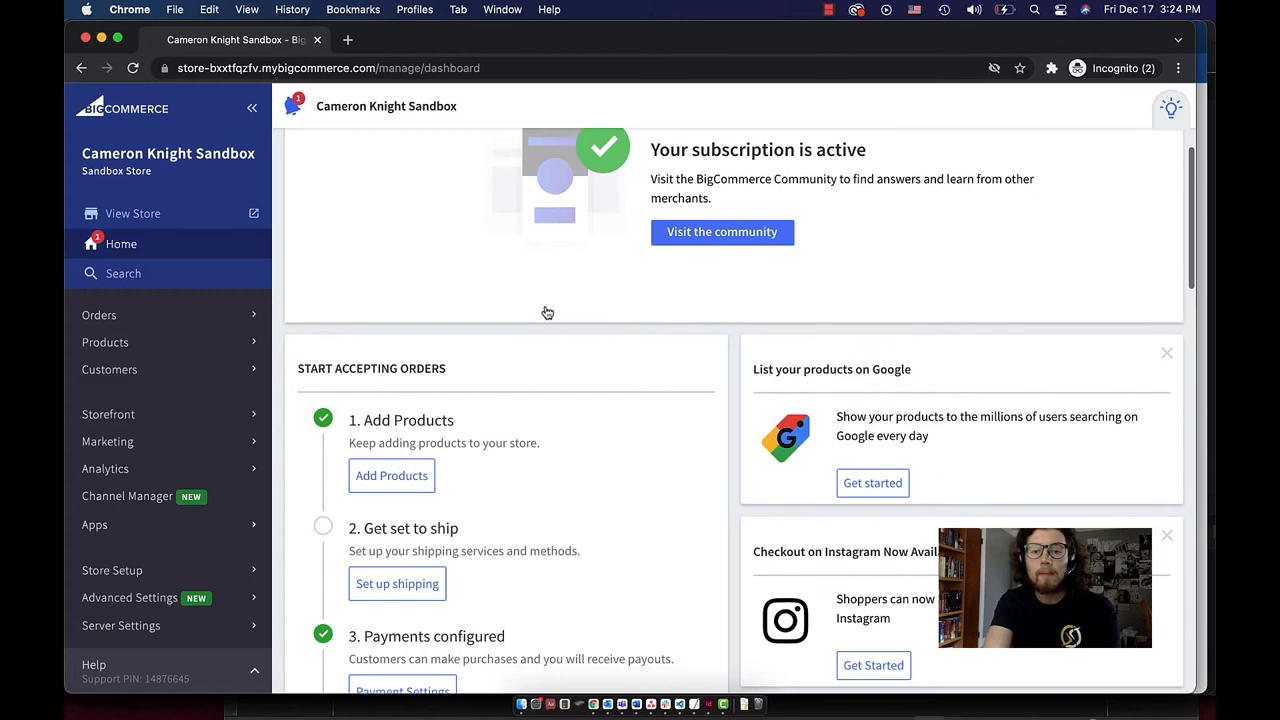
pyautogui.scroll(-3)
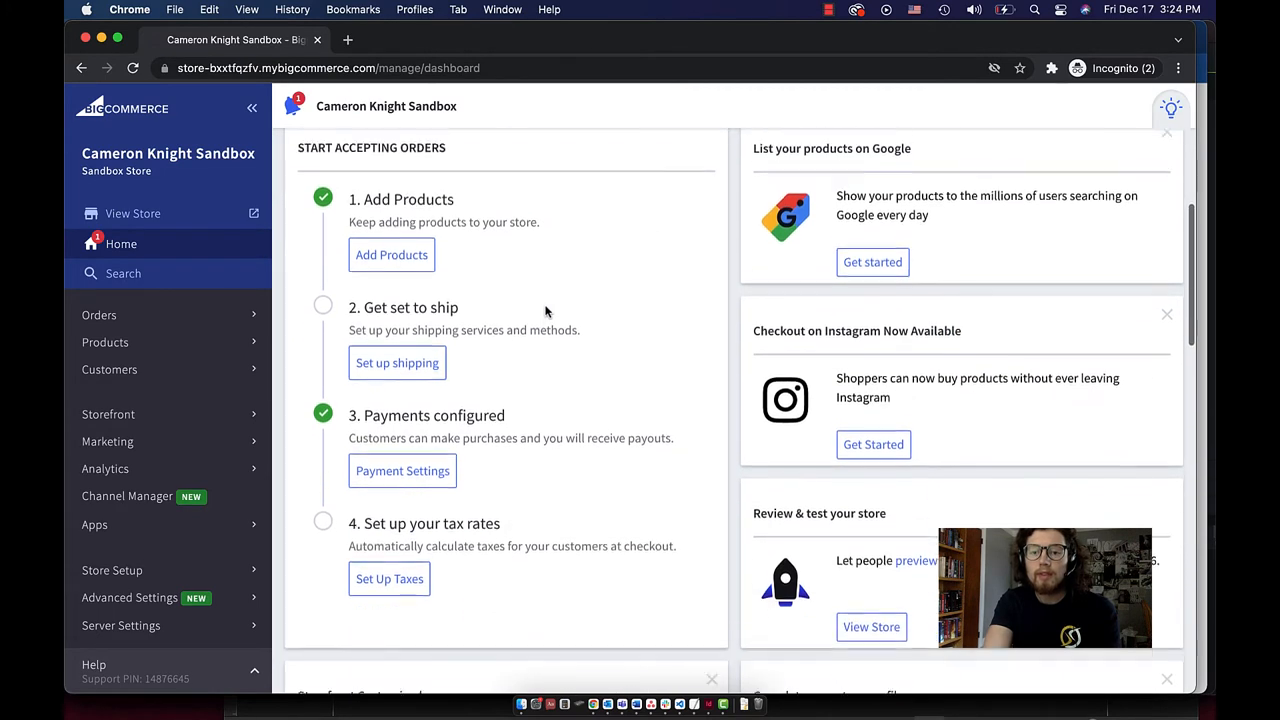
pyautogui.scroll(-3)
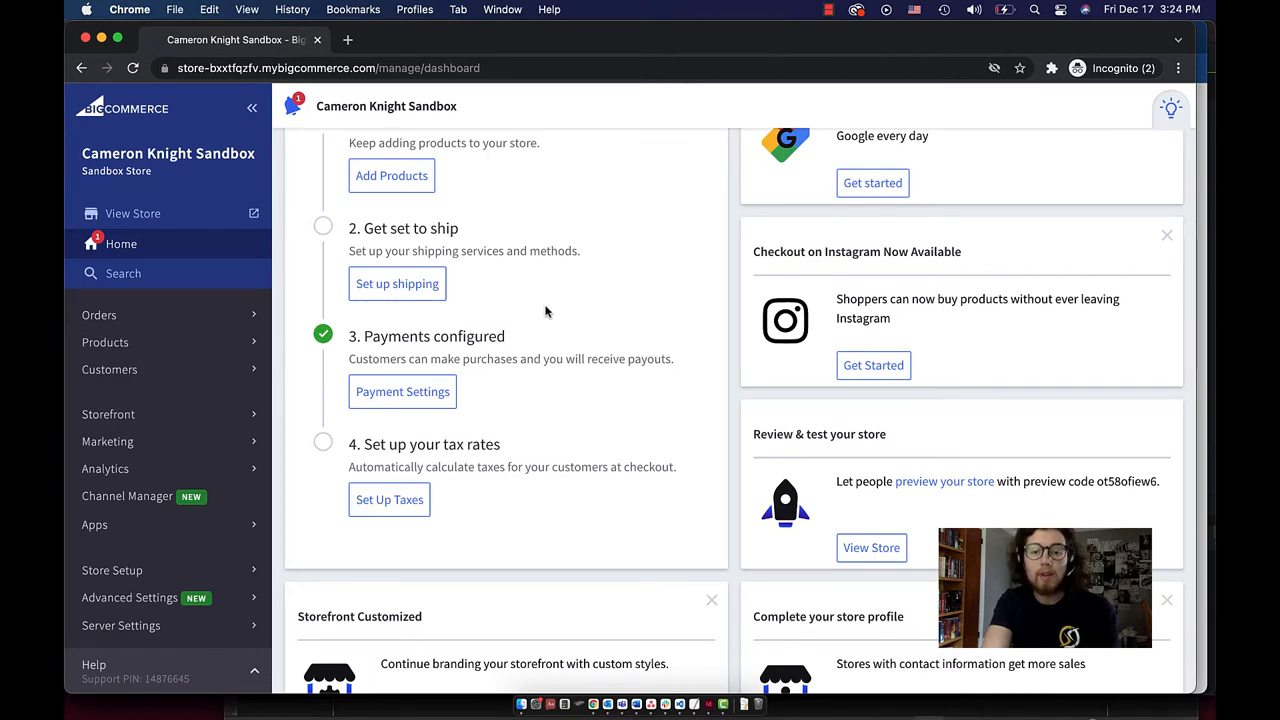
pyautogui.scroll(-3)
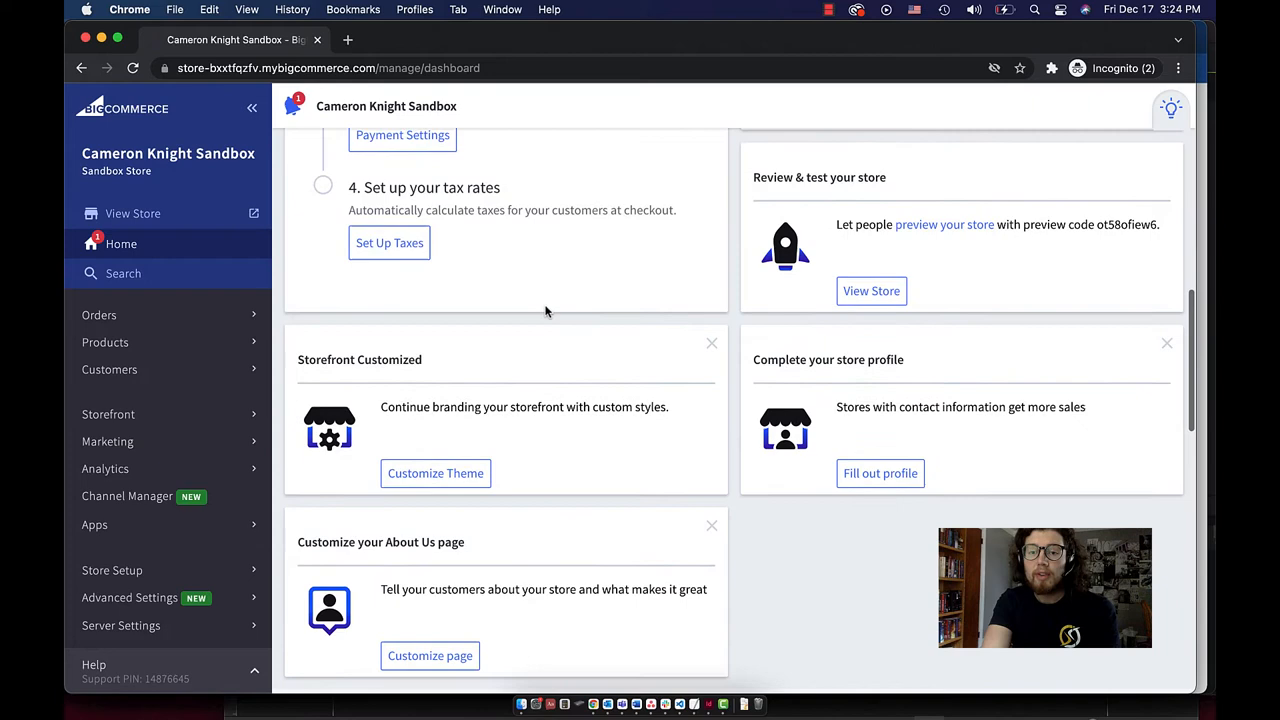
pyautogui.scroll(-3)
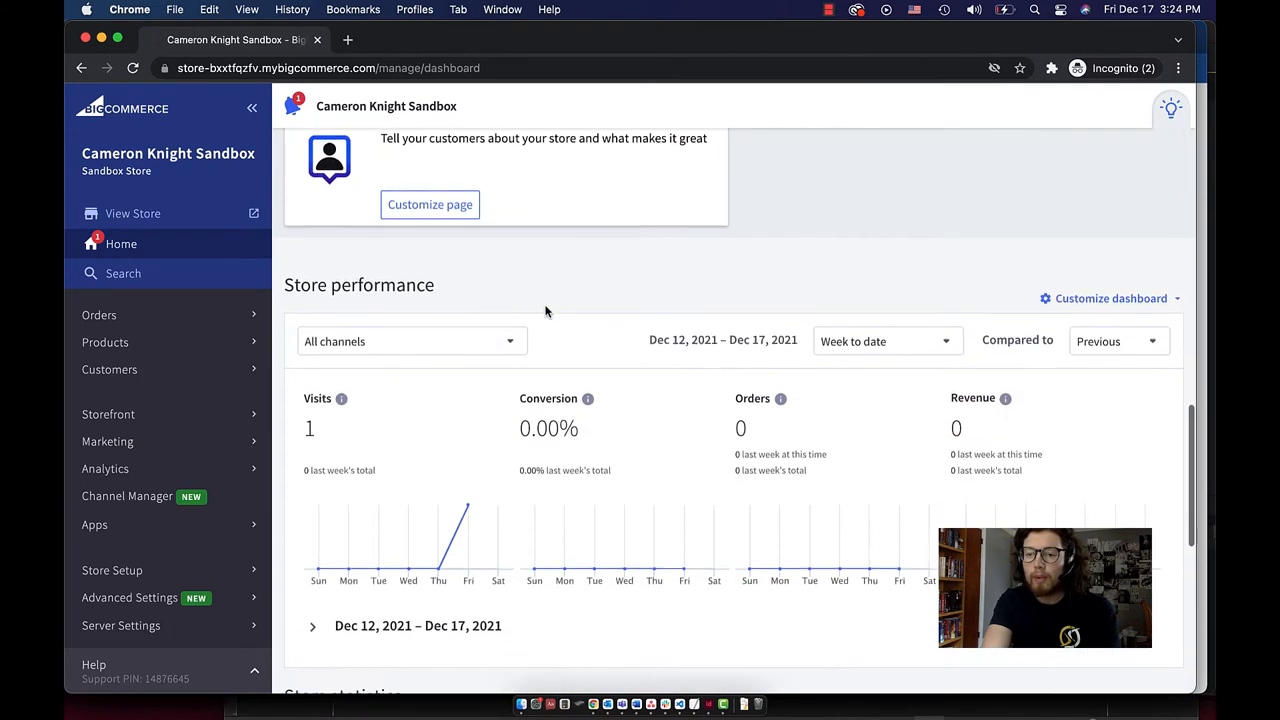
pyautogui.scroll(-3)
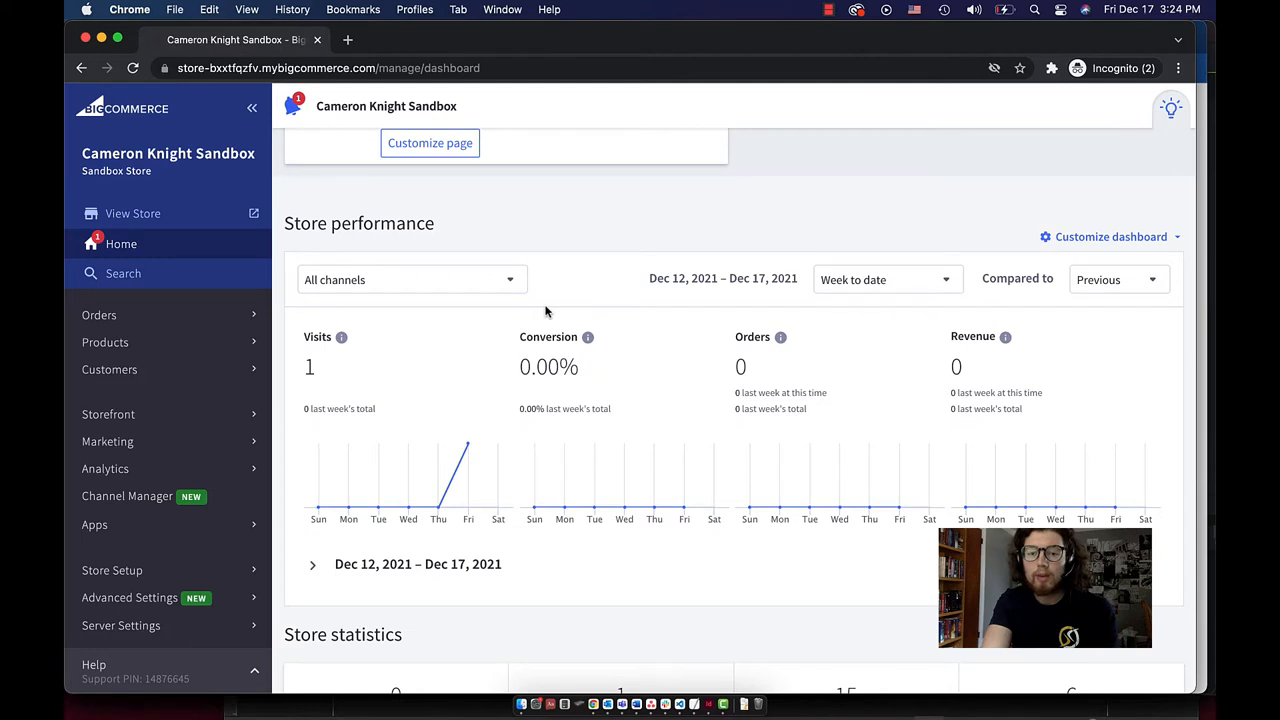
pyautogui.scroll(-3)
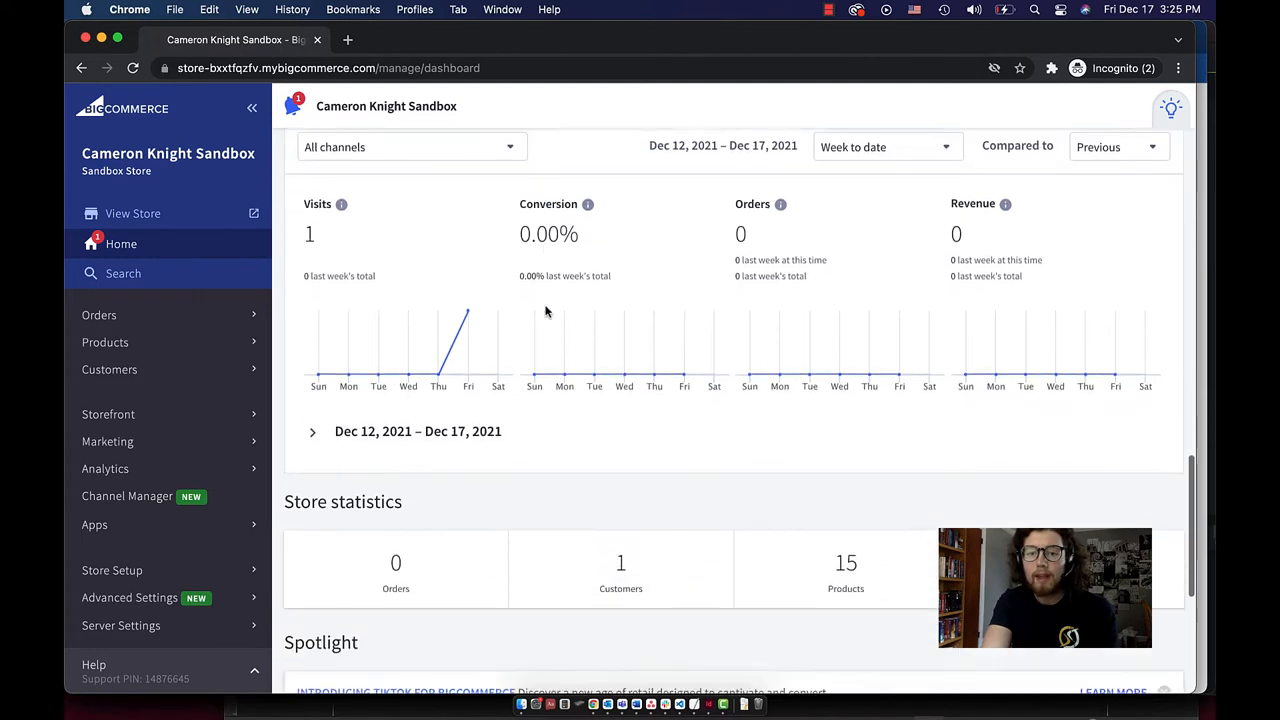
pyautogui.scroll(-3)
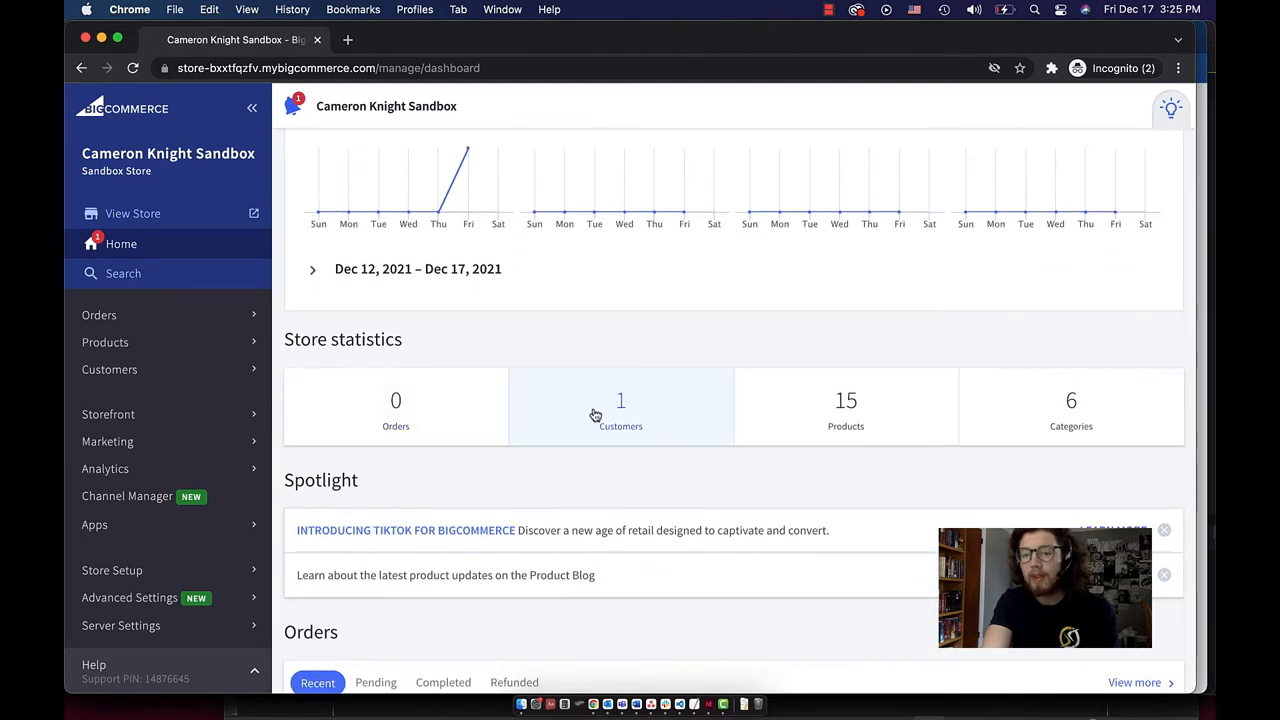
pyautogui.moveTo(893, 322)
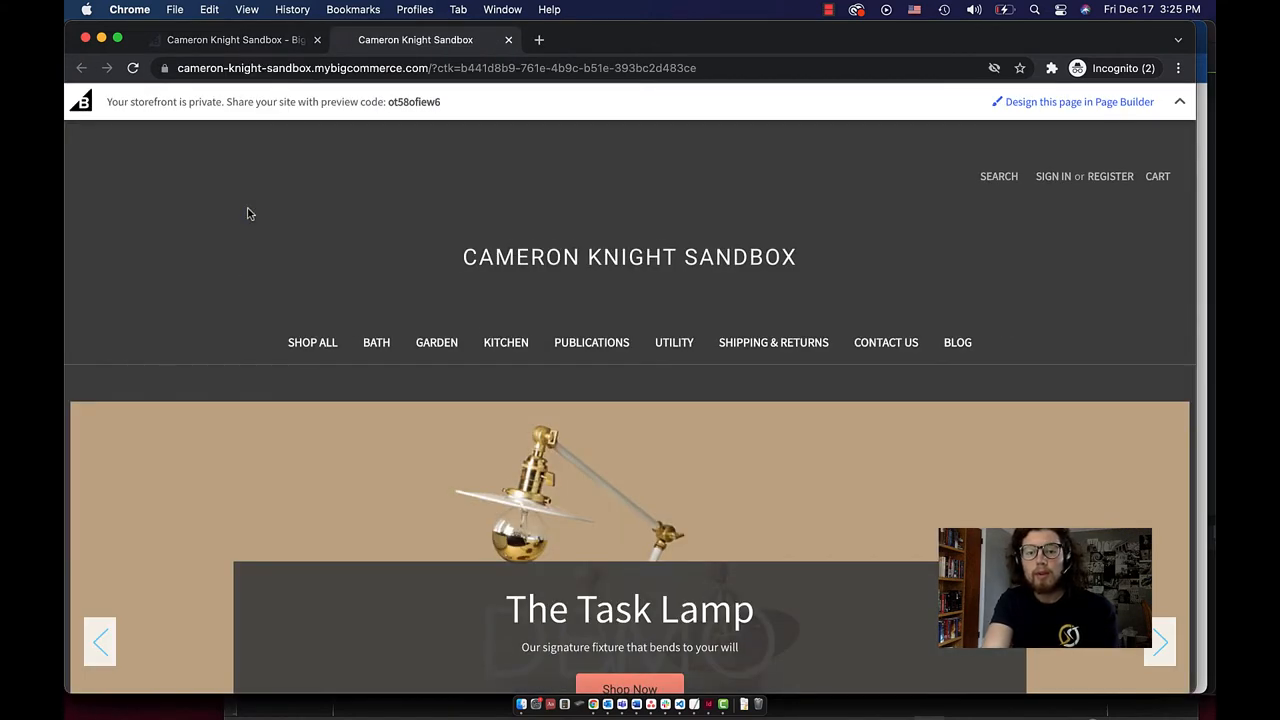
# - Scroll the storefront homepage and categories, then return to the admin dashboard tab
pyautogui.scroll(-3)
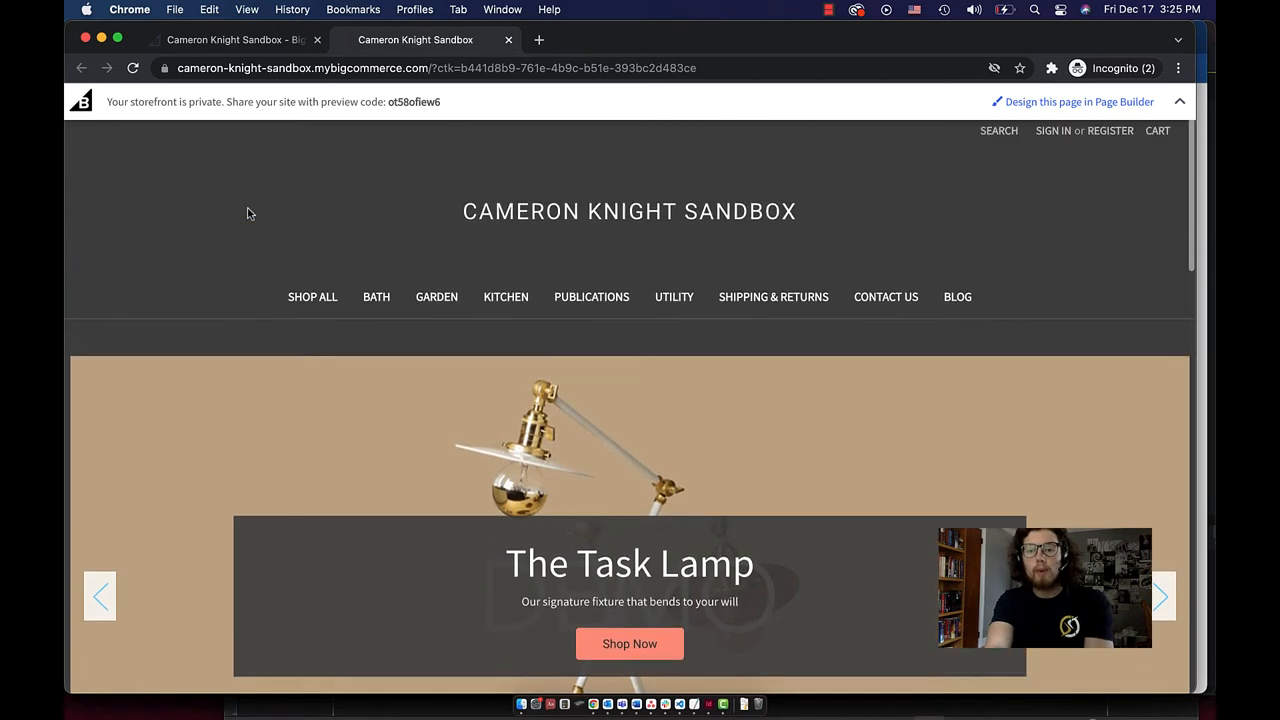
pyautogui.scroll(-3)
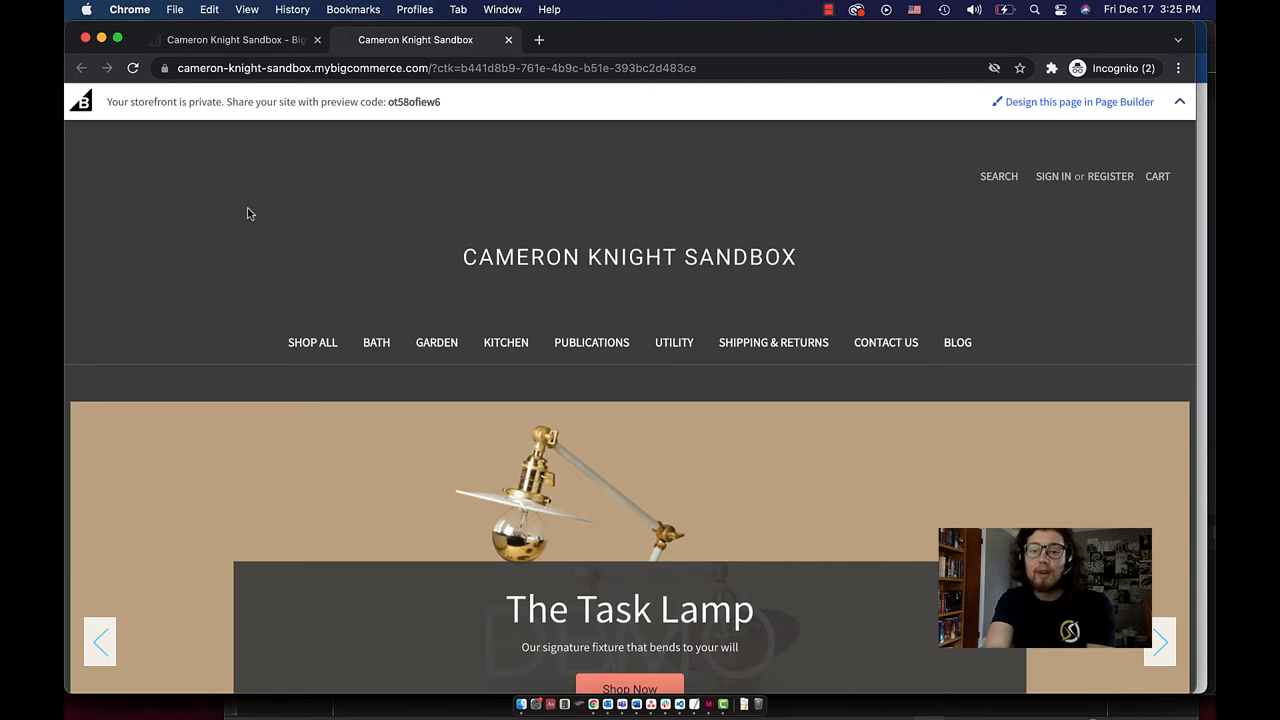
pyautogui.click(235, 39)
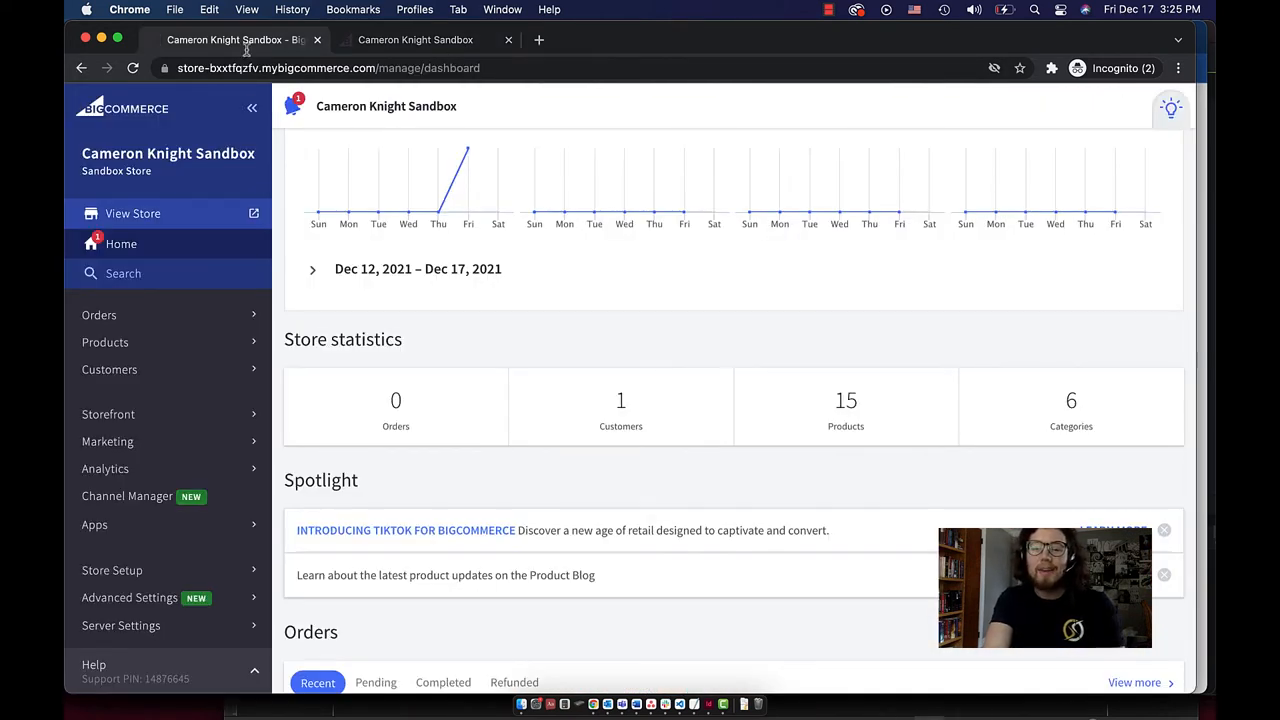
pyautogui.moveTo(98, 314)
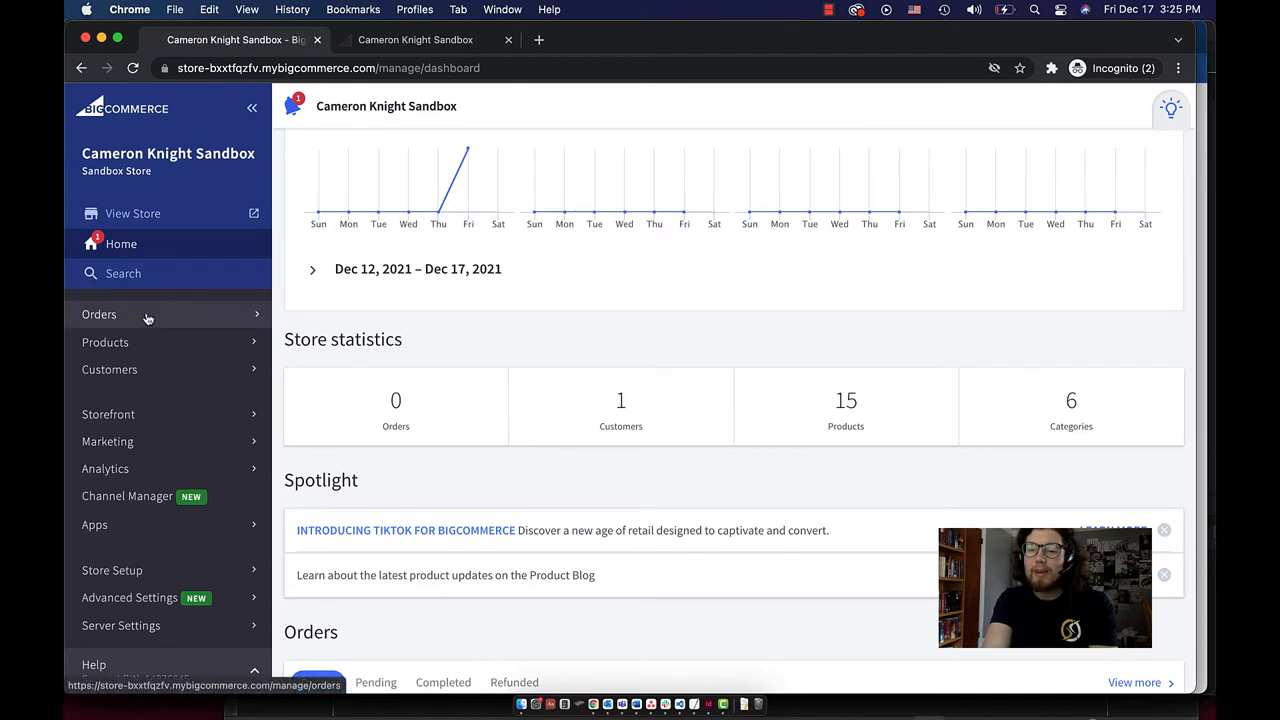
# - Show the empty orders list and review its 'Choose an action' bulk actions
pyautogui.click(99, 314)
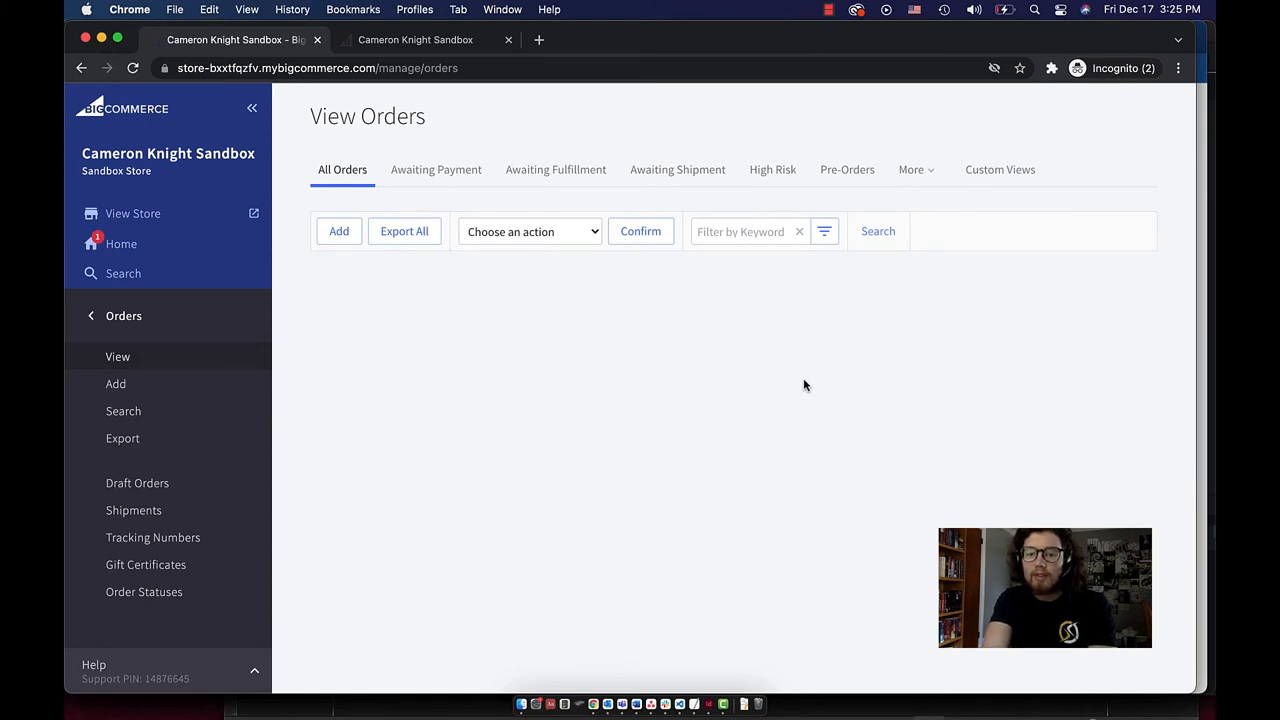
pyautogui.click(530, 231)
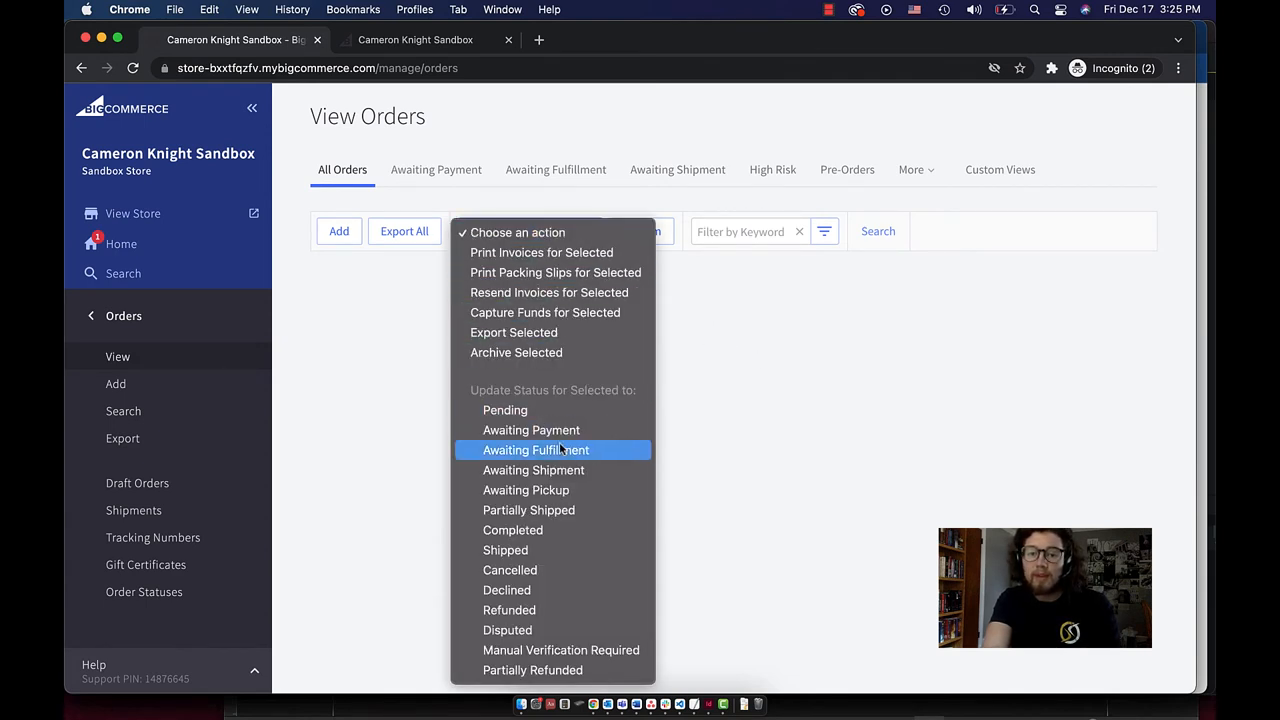
pyautogui.moveTo(513, 332)
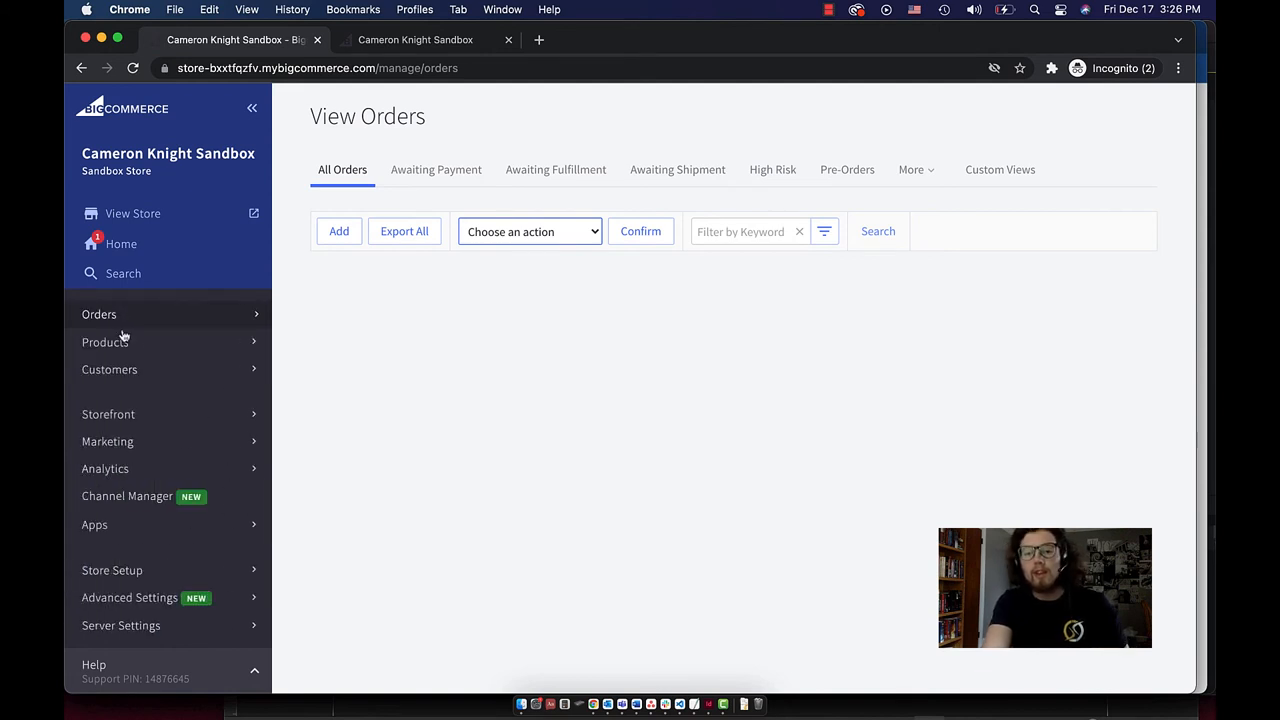
# - Check the single customer's row and group assignment in the customers list
pyautogui.click(109, 369)
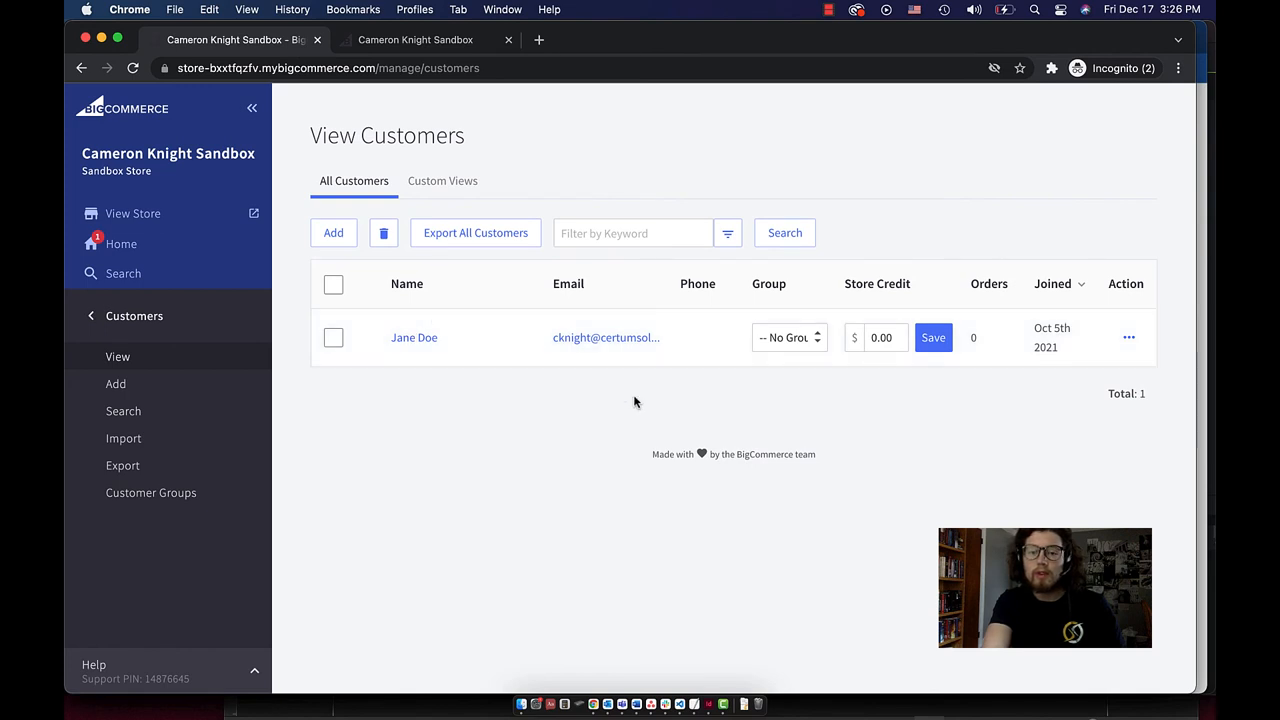
pyautogui.moveTo(656, 403)
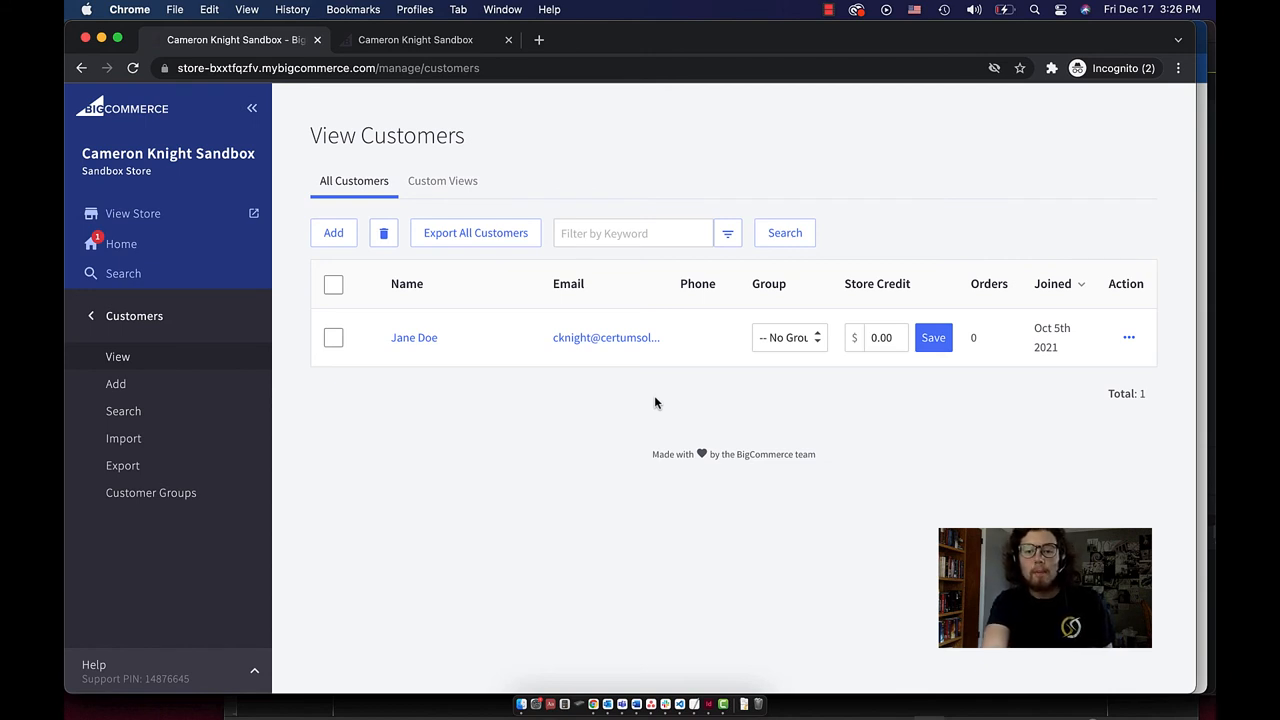
pyautogui.click(789, 337)
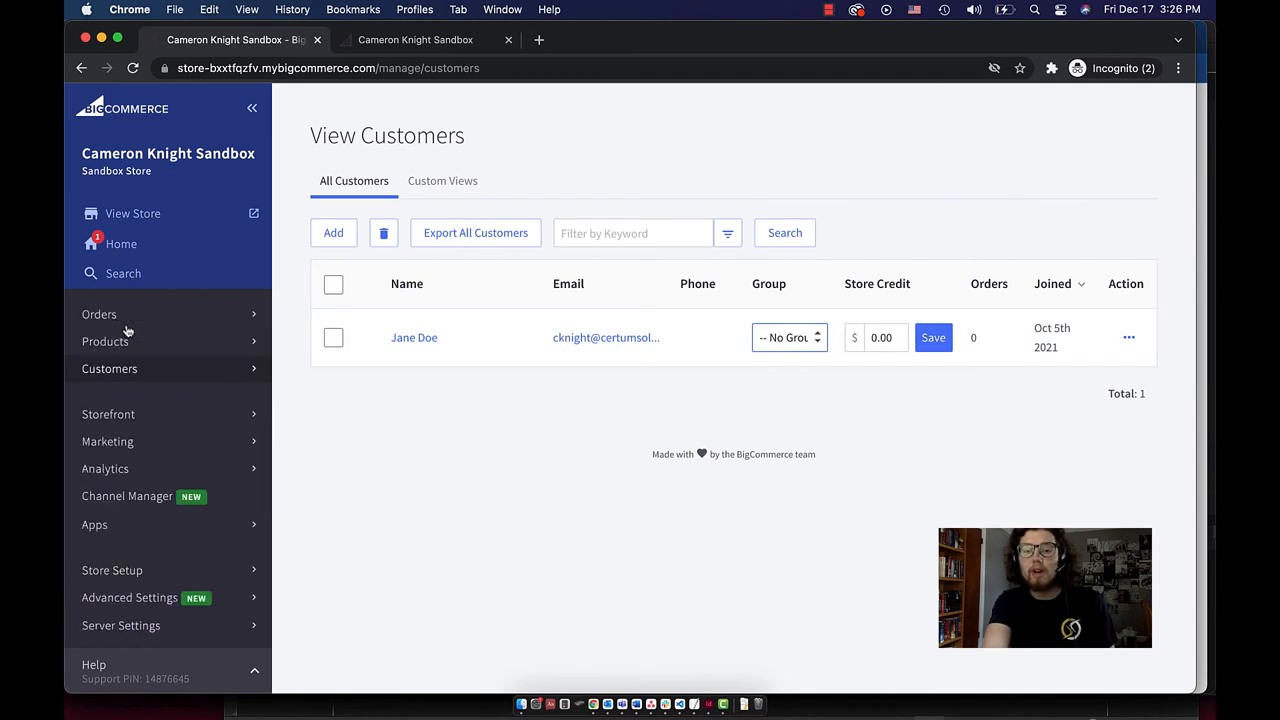
# - Open the BigCommerce app marketplace website from the Apps area
pyautogui.click(94, 524)
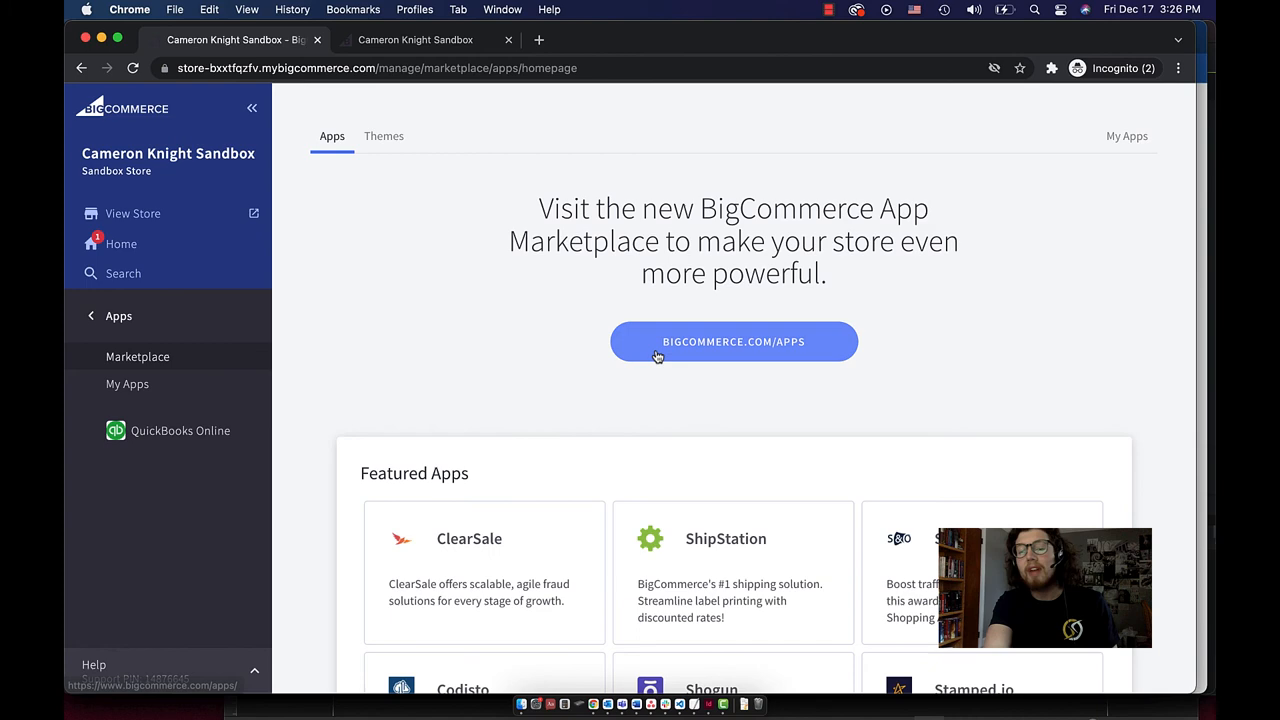
pyautogui.click(733, 341)
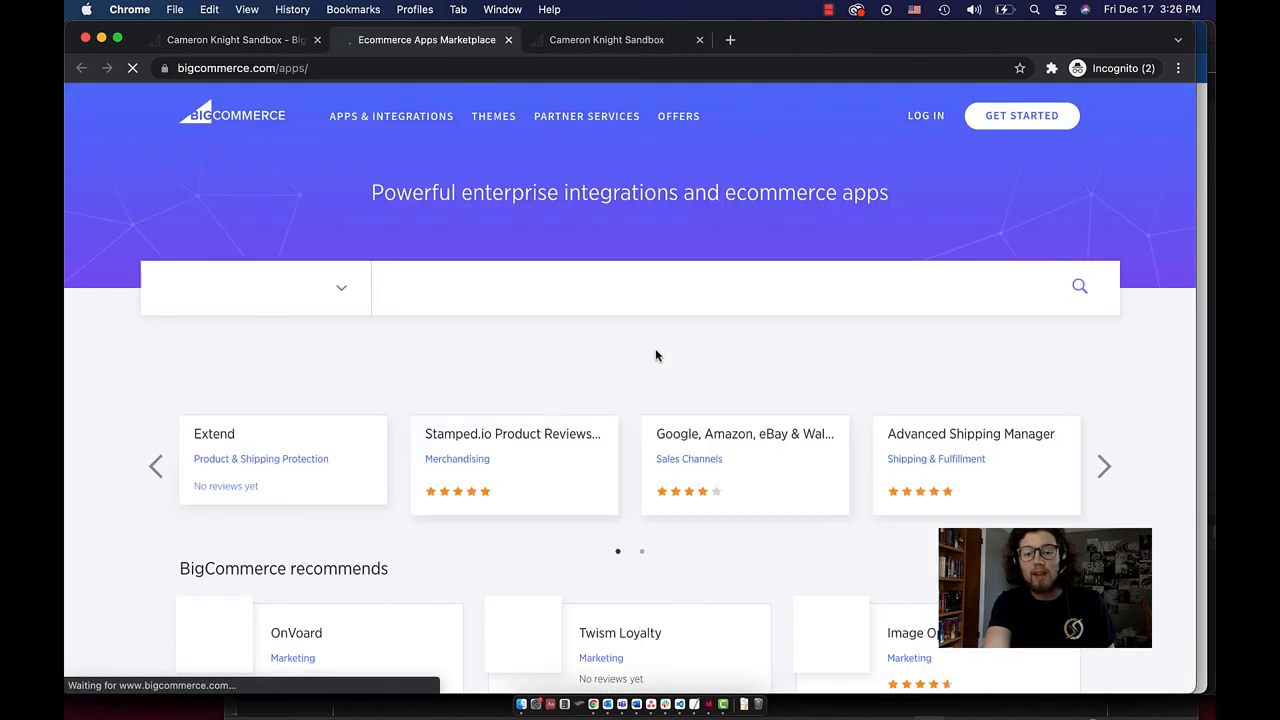